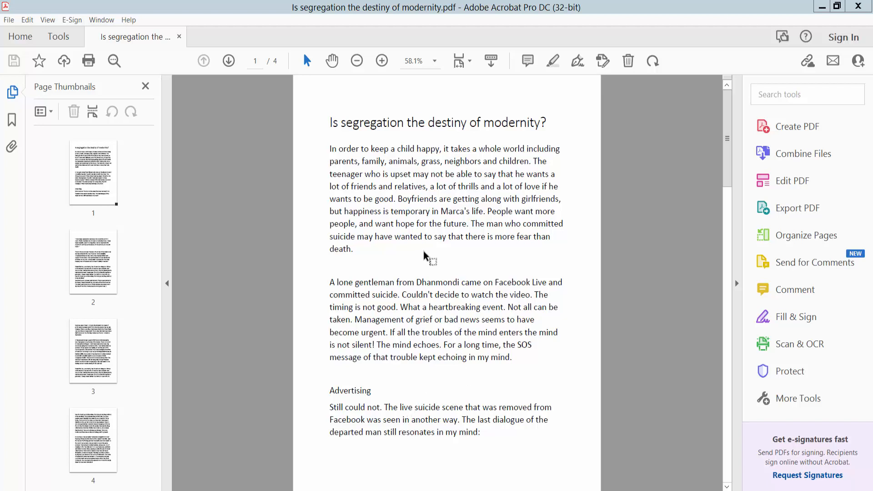
mouse_move(544, 26)
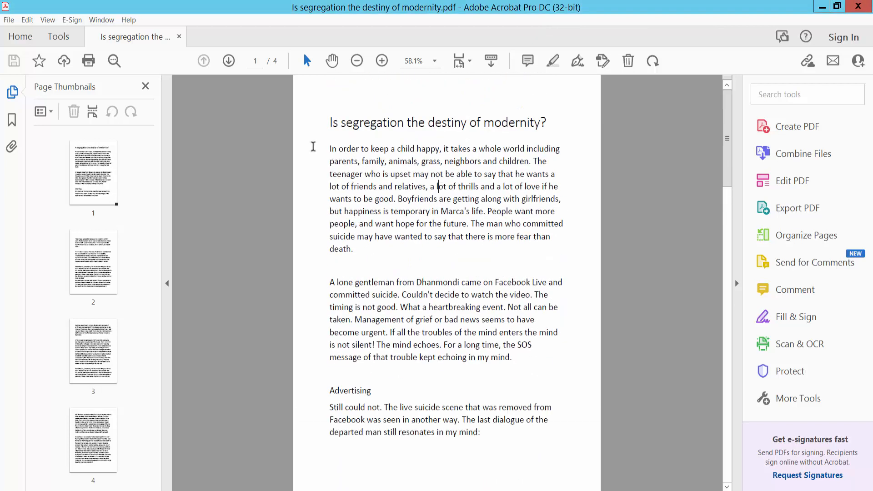
Step: Enter Edit PDF mode on the essay document from the Tools collection
click(57, 36)
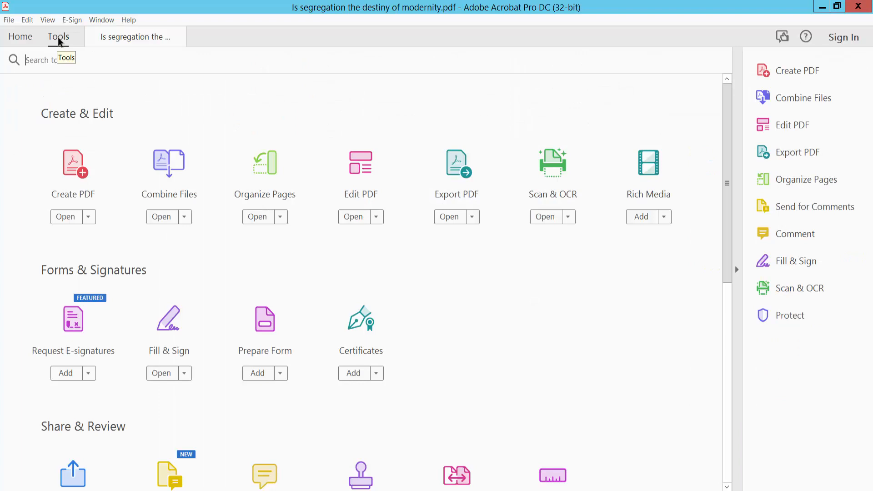
mouse_move(361, 174)
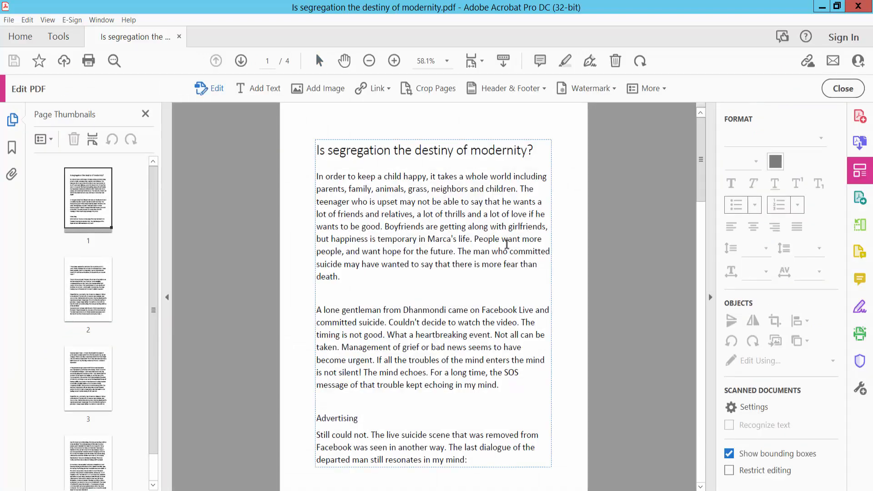
click(591, 87)
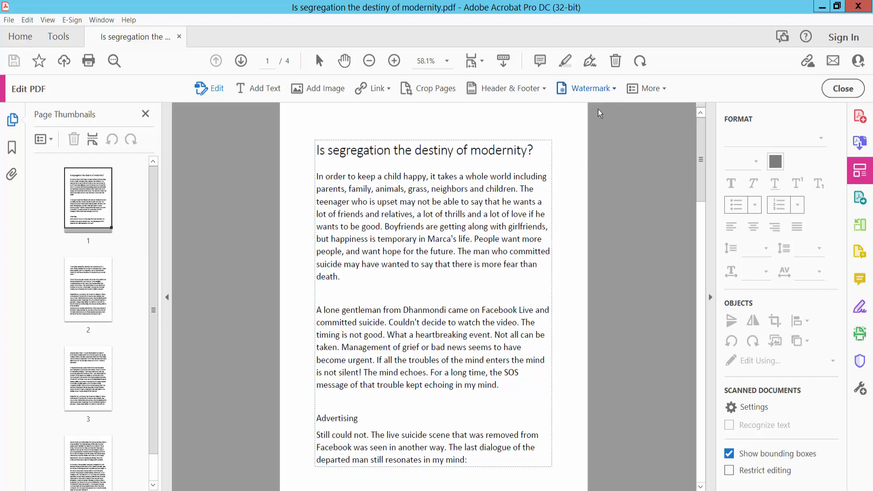
Step: Add a new watermark with text 'transparent watermark' and a magenta text colour
click(586, 87)
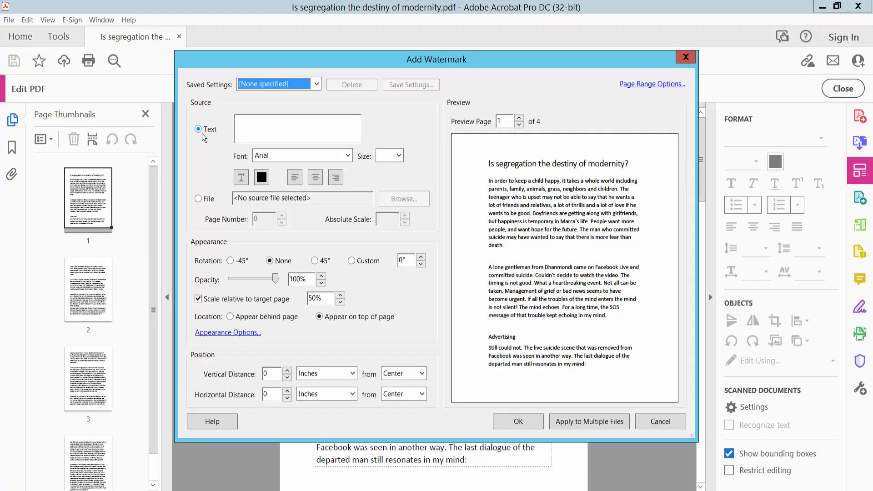
click(297, 128)
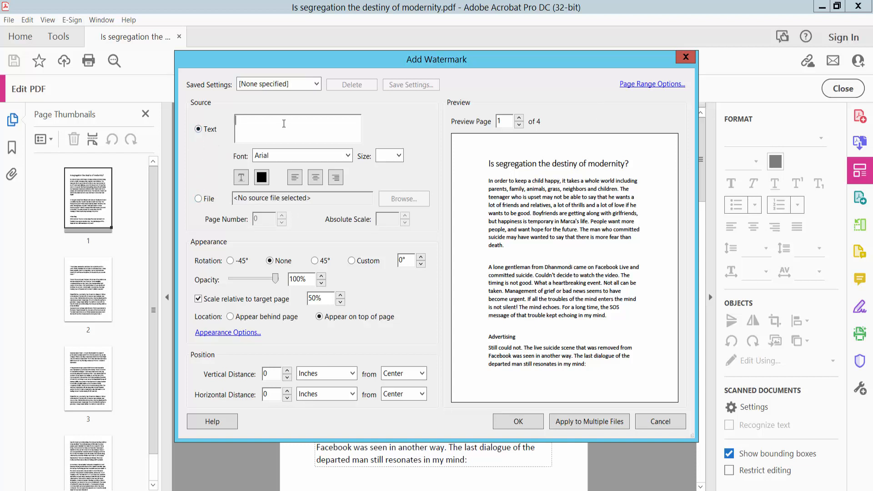
text(transparent watermark)
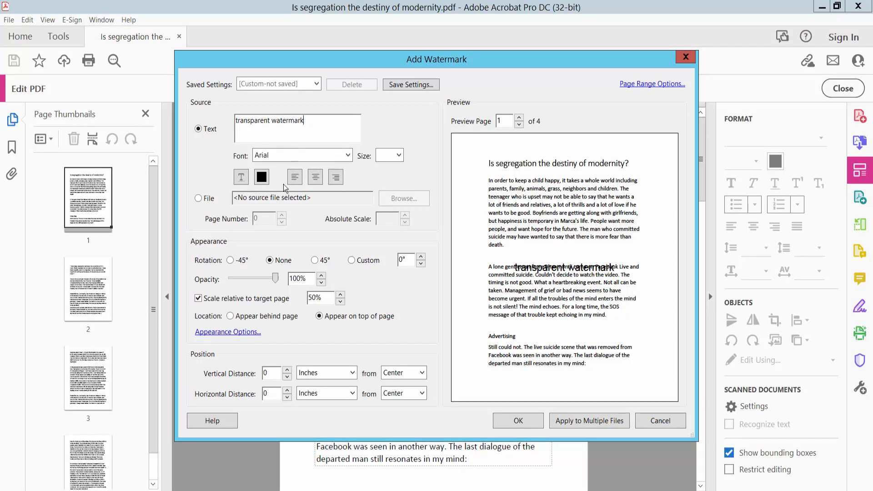
click(261, 176)
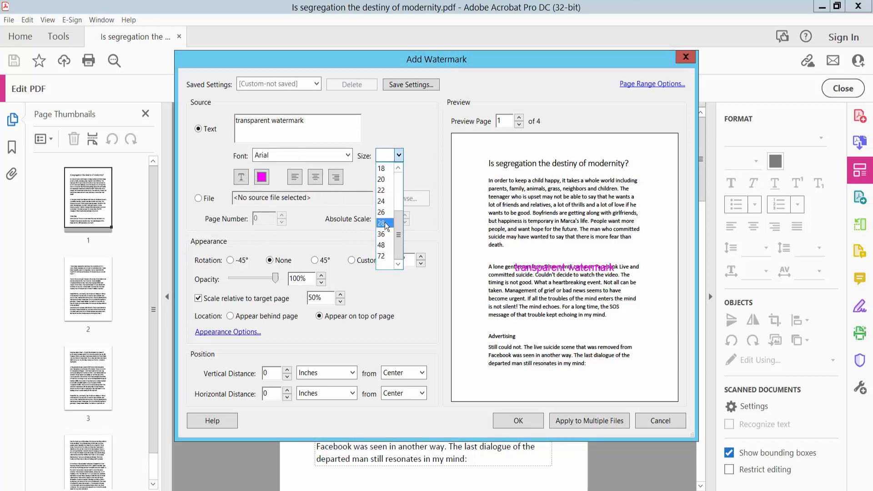
Step: Set the watermark text size to 48 via the Size list
click(381, 223)
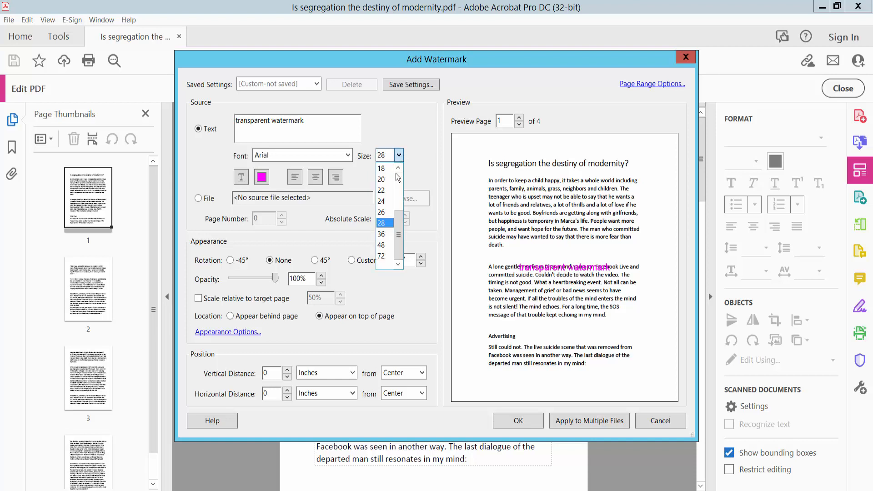
click(381, 245)
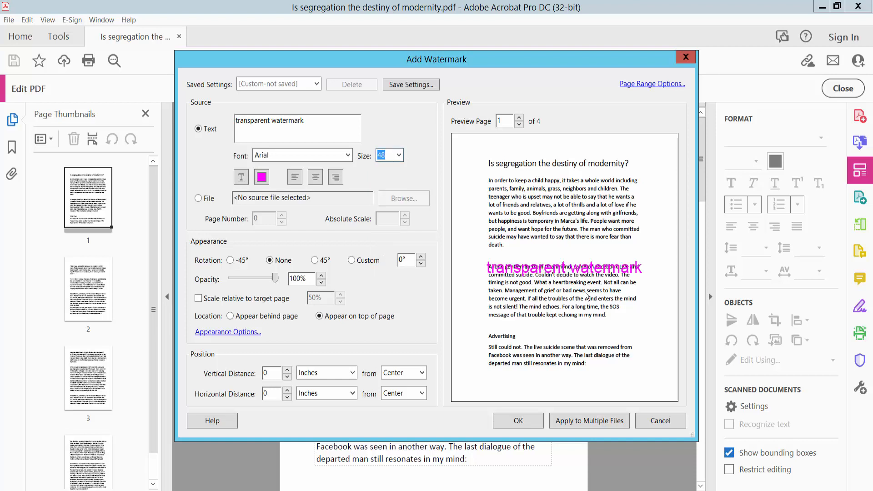
mouse_move(253, 286)
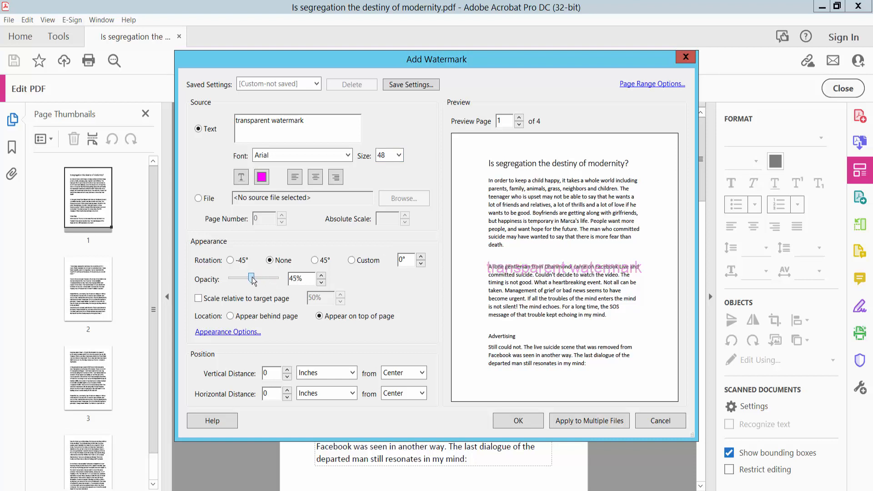
mouse_move(252, 281)
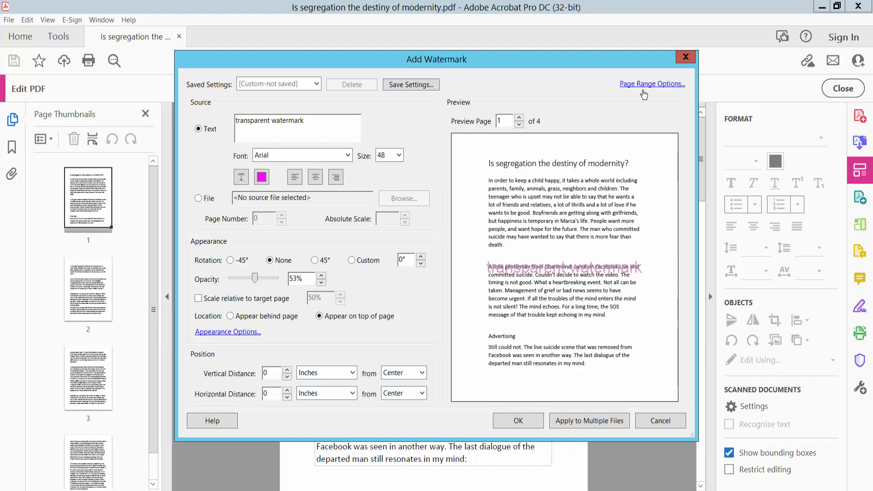
click(651, 83)
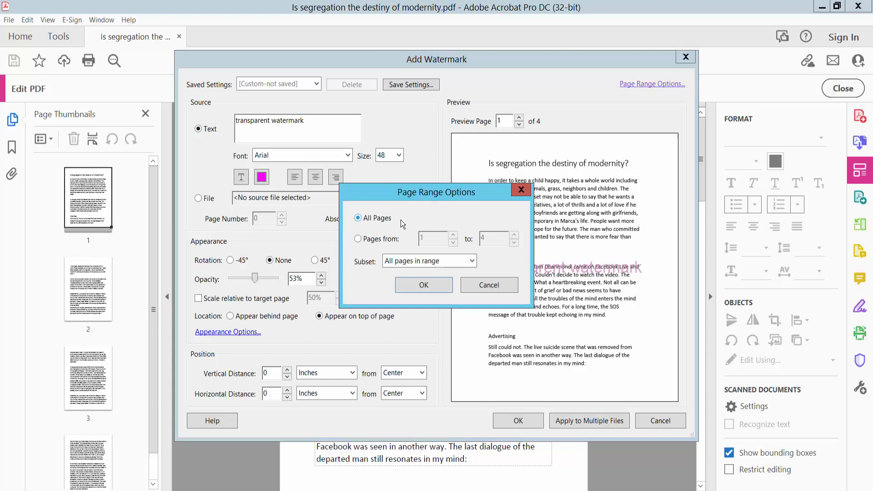
mouse_move(383, 250)
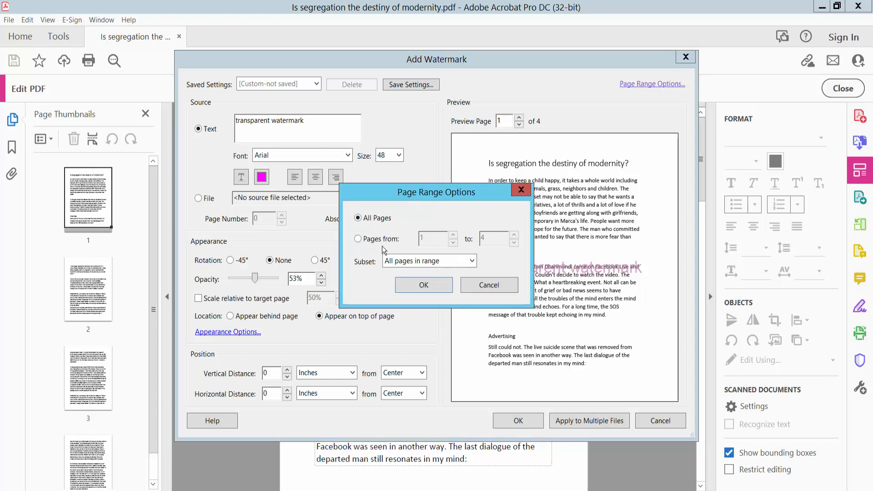
mouse_move(423, 285)
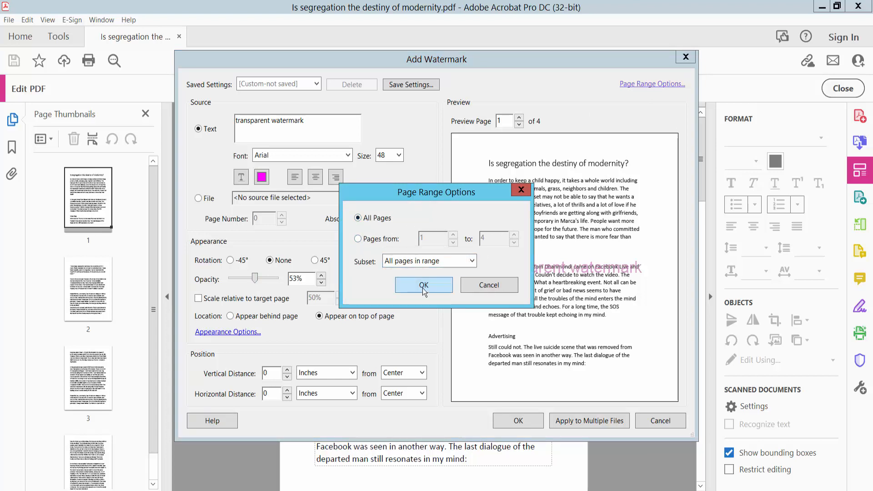
click(423, 285)
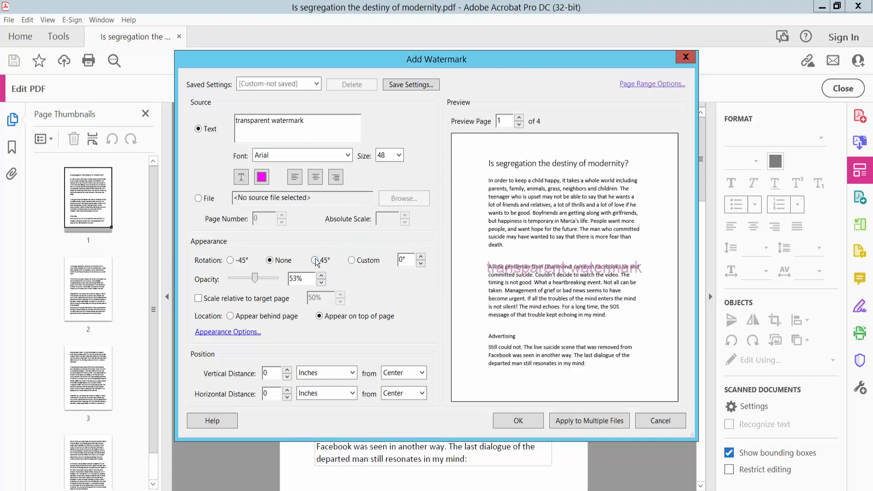
Step: Rotate the watermark 45°, apply it to all pages, and bring up the File menu to save
click(315, 260)
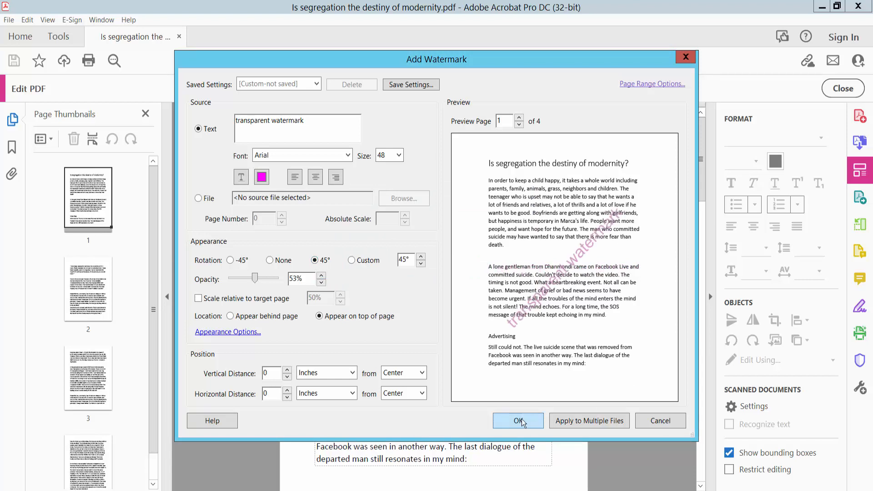
click(518, 420)
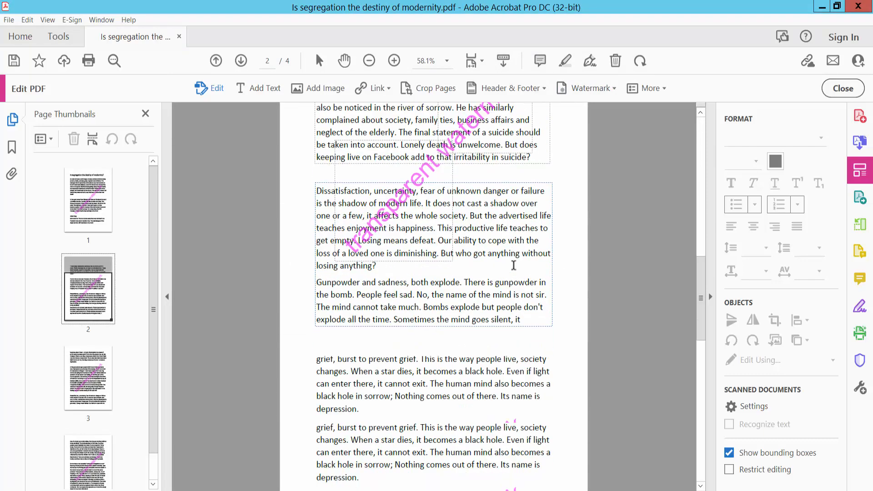
scroll(down, 3)
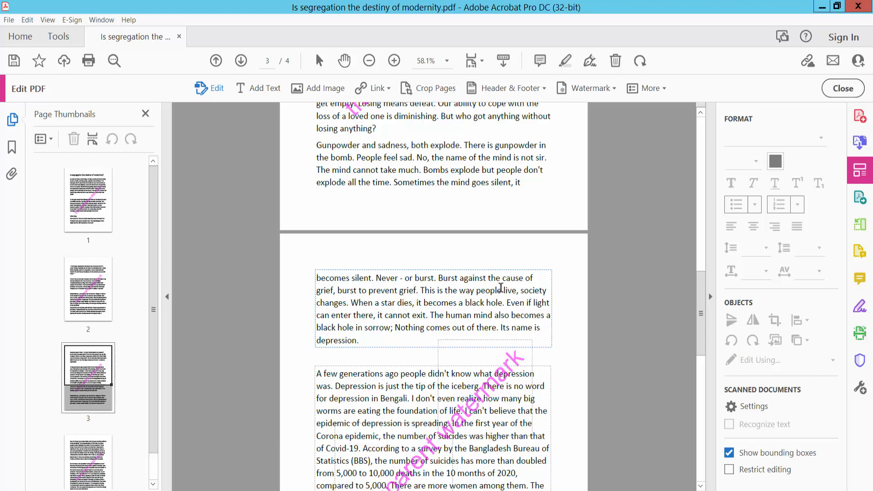
click(8, 20)
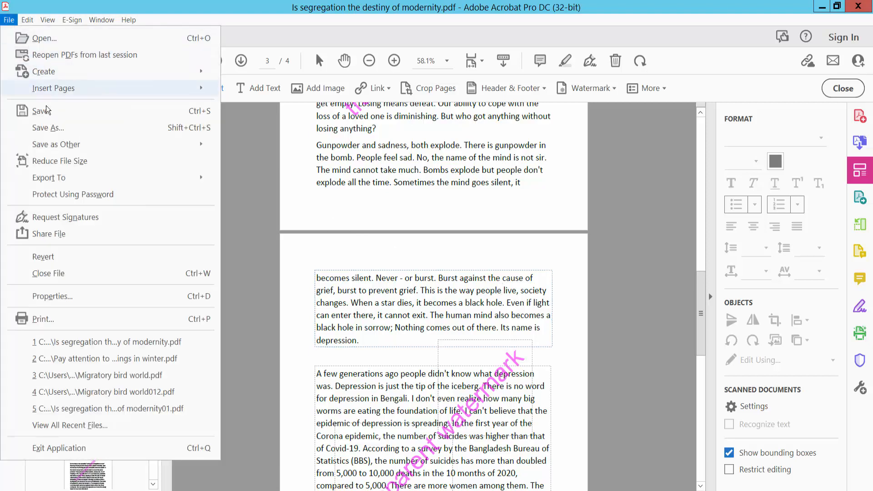
mouse_move(493, 238)
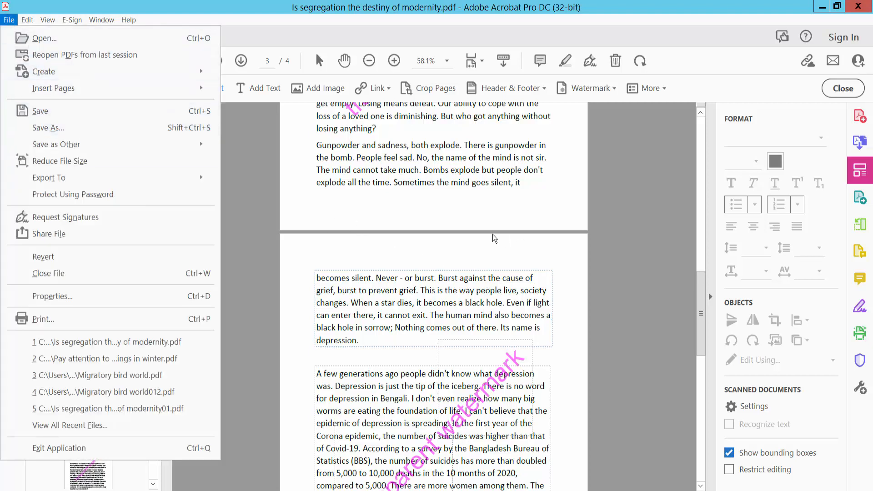